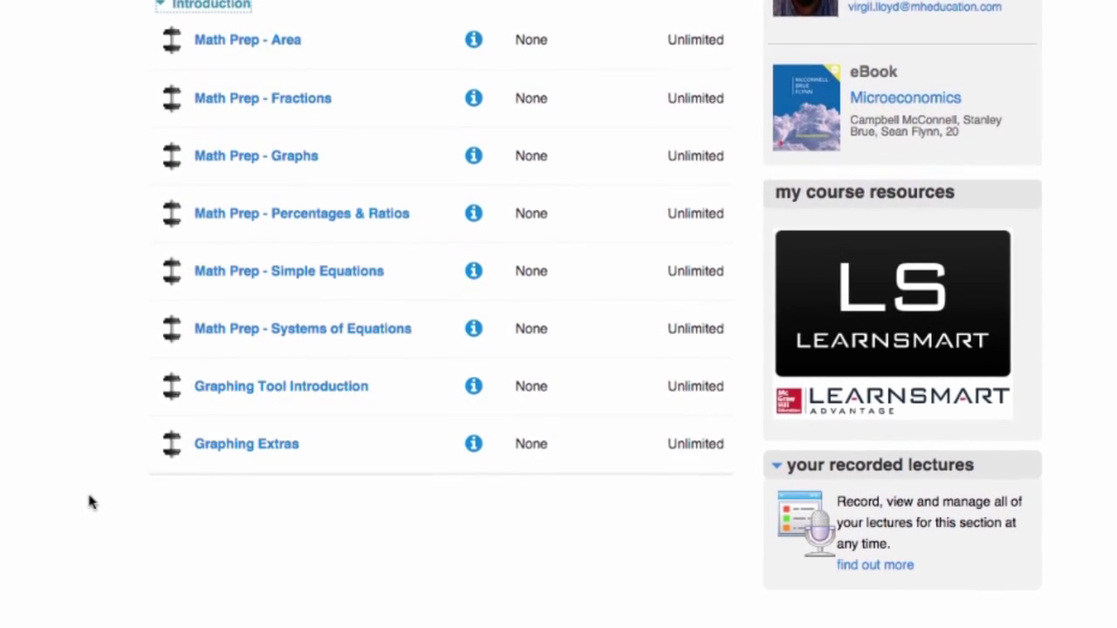
Open Graphing Tool Introduction and label the maroon line Demand and the green line Supply
scroll(down, 3)
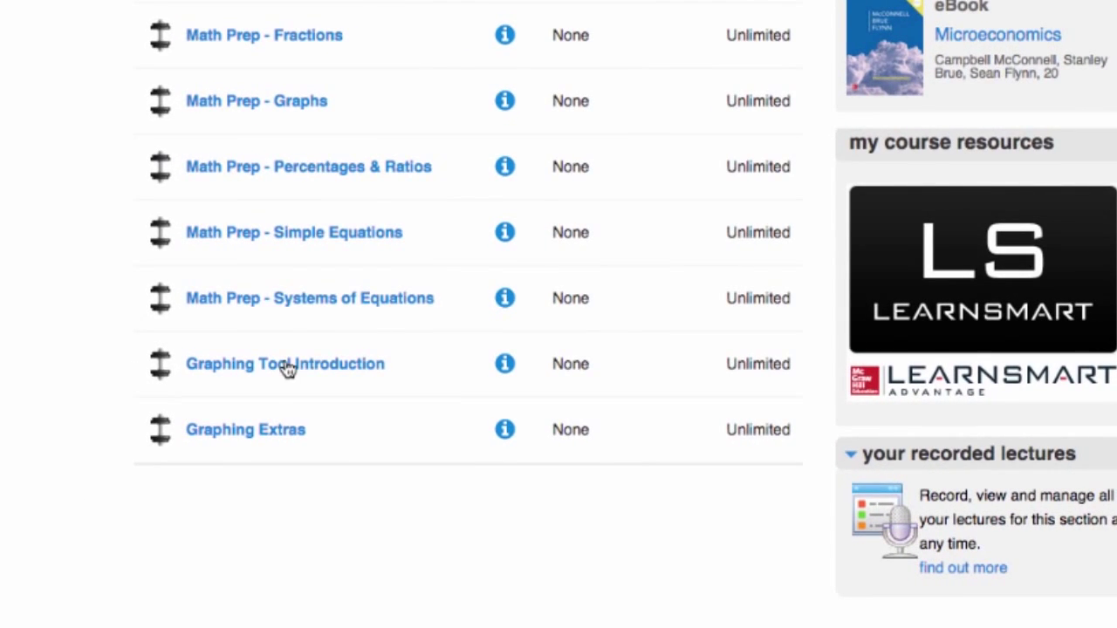
click(284, 364)
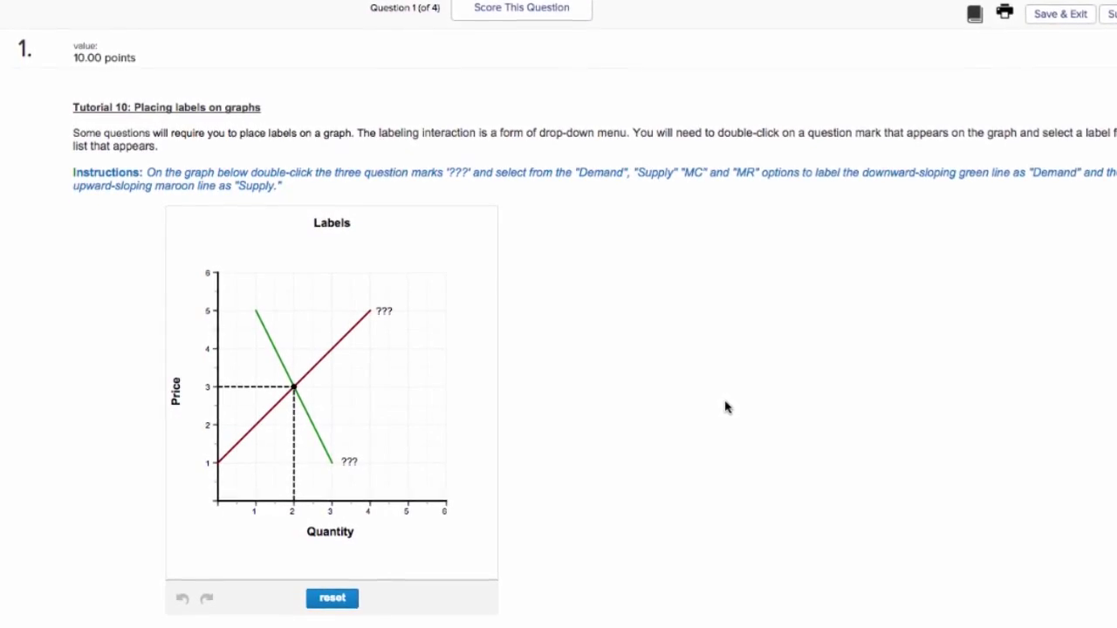
scroll(down, 3)
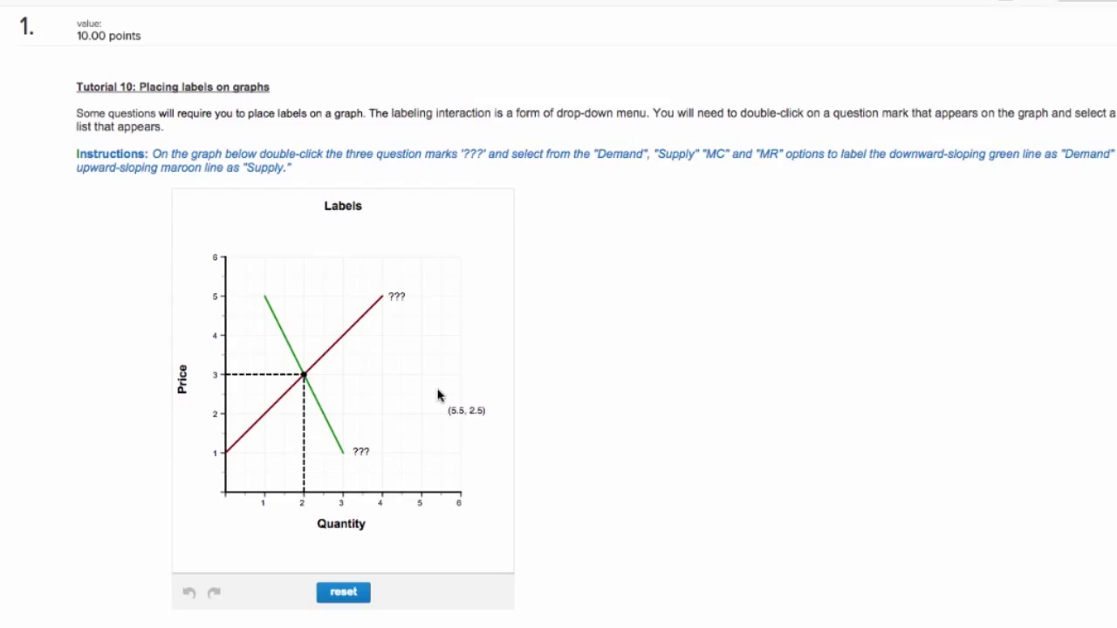
double_click(397, 296)
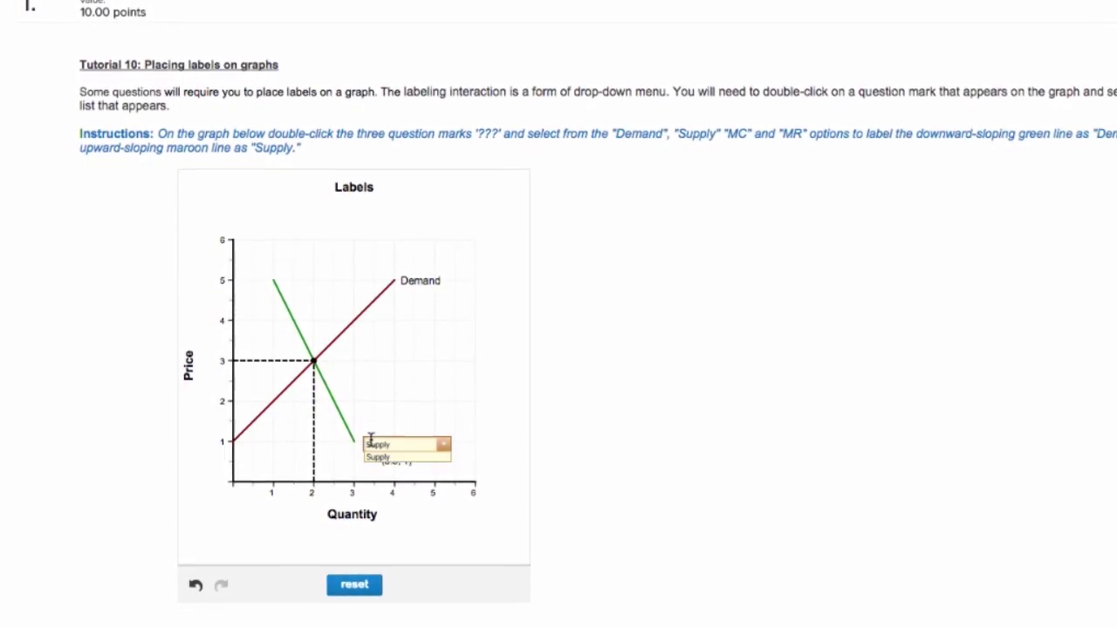
click(377, 457)
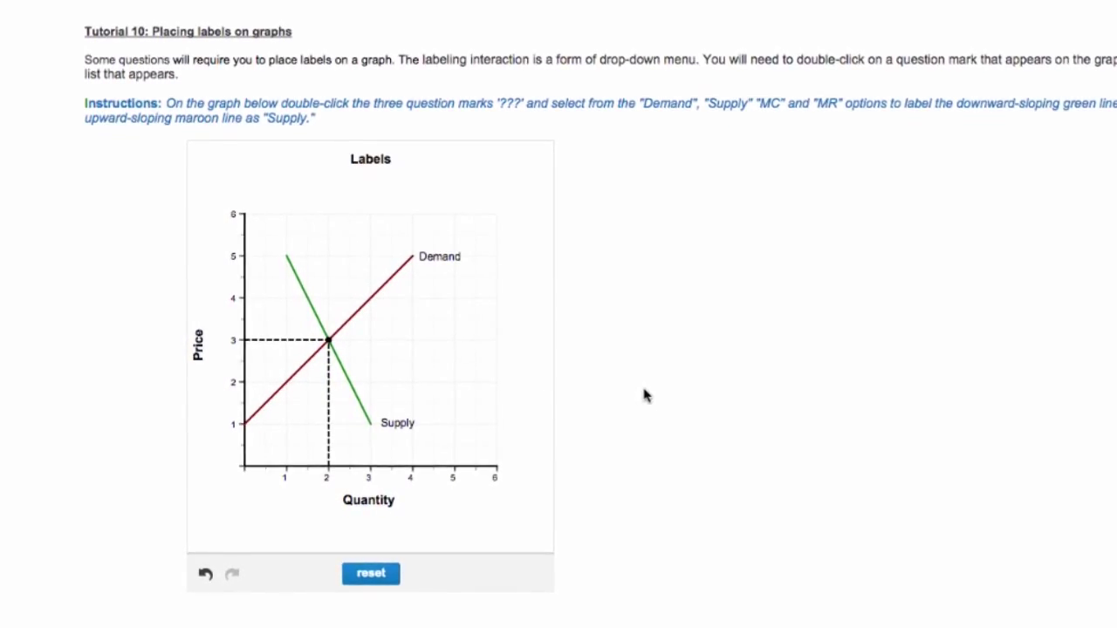
scroll(down, 3)
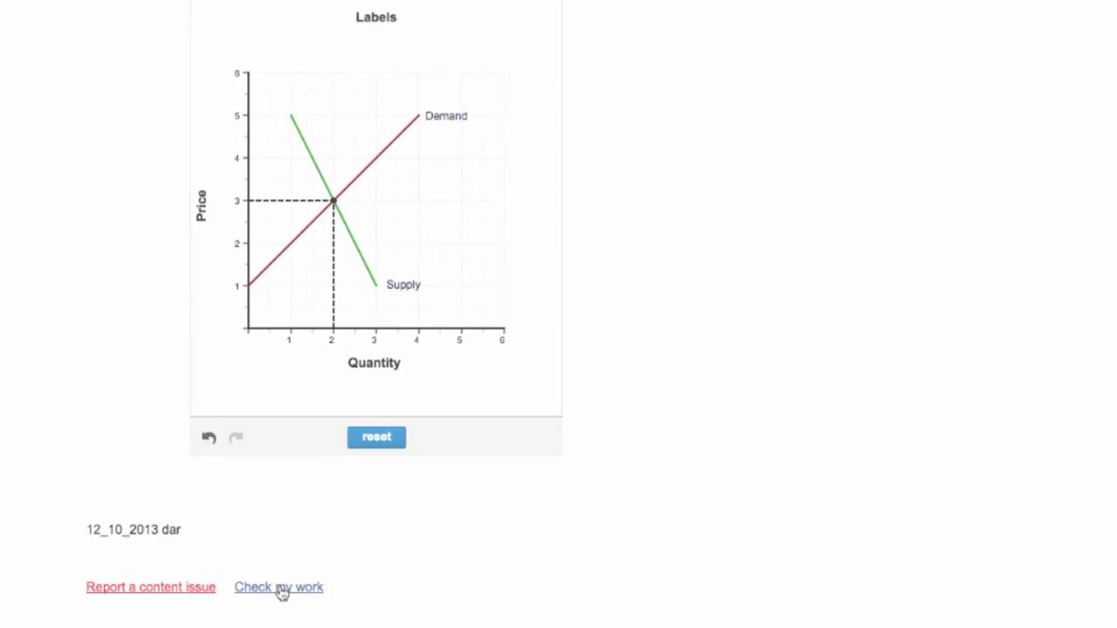
Check the labeled graph answer and scroll down to the next exercise
click(279, 587)
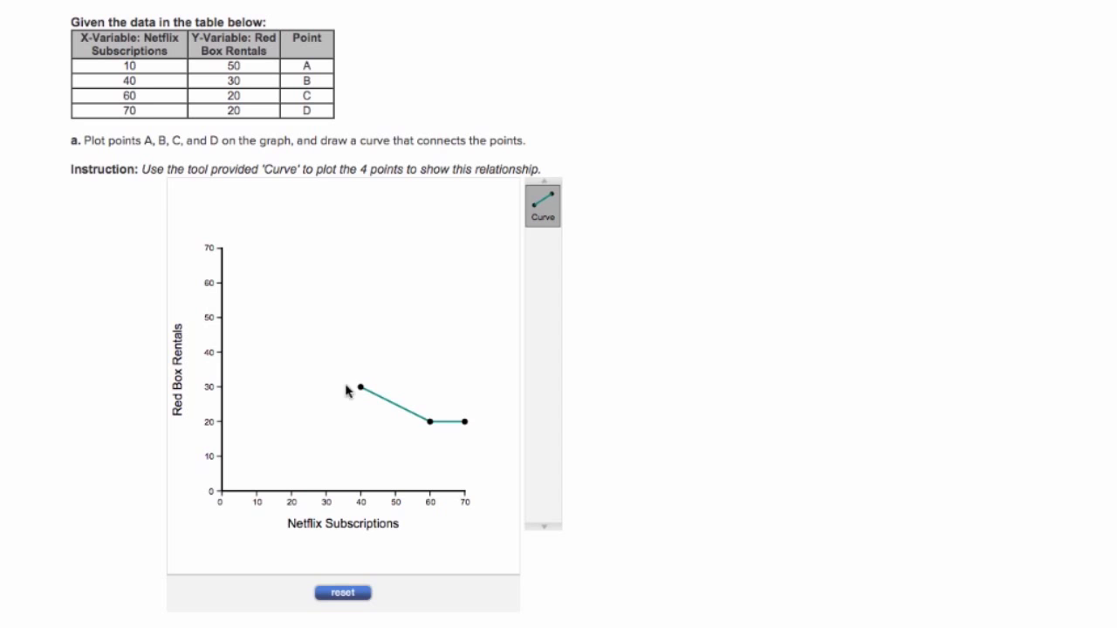
mouse_move(358, 391)
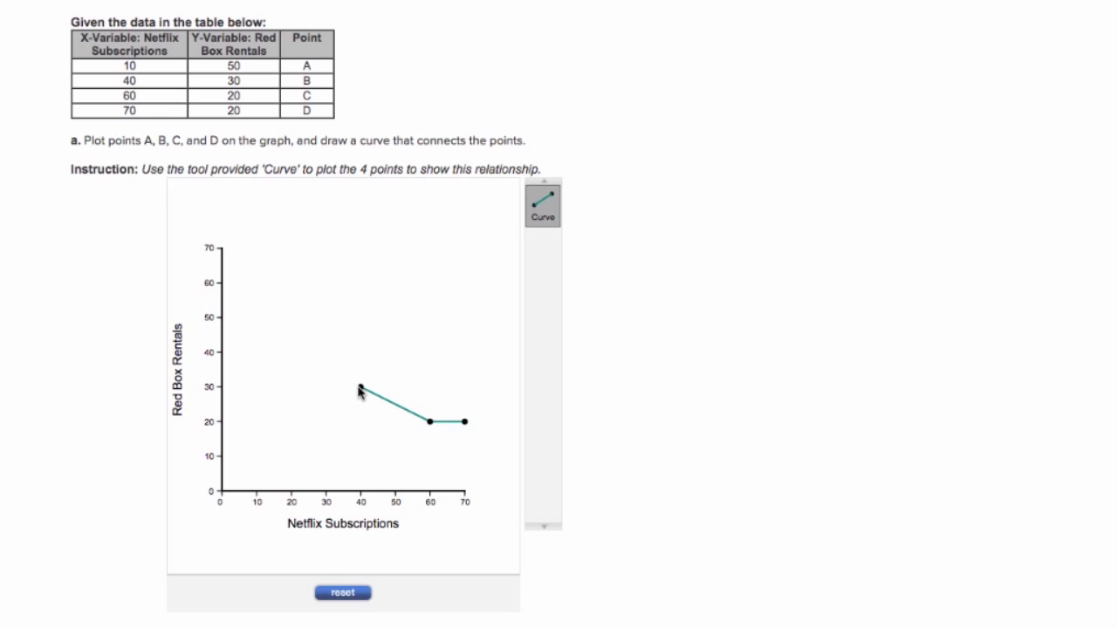
scroll(down, 3)
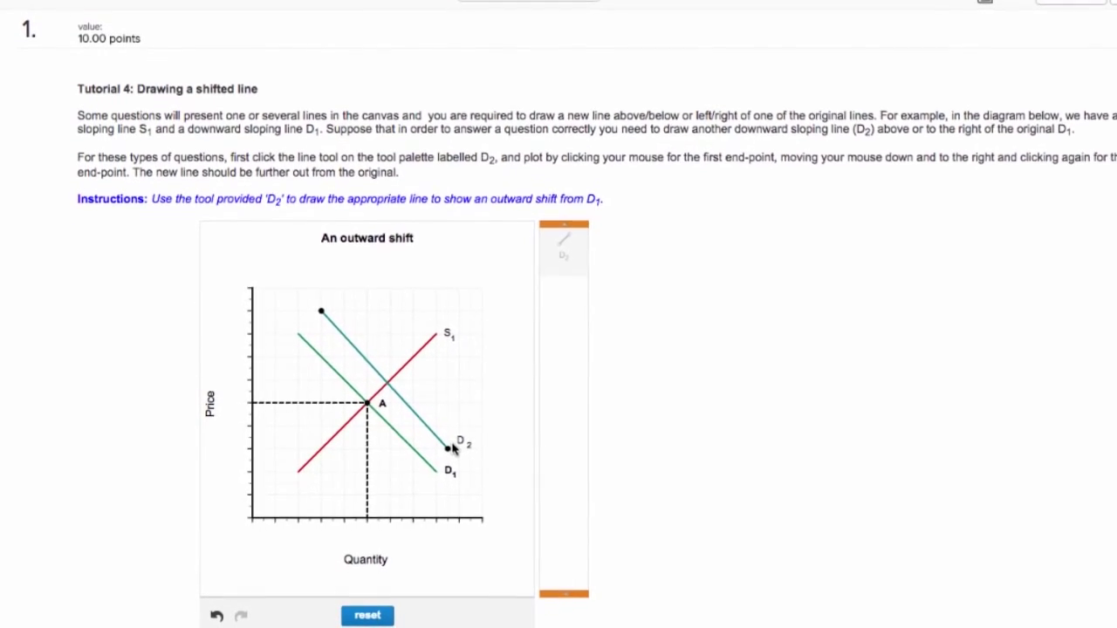
Scroll down past the outward shift tutorial to the ski-vacation market question
scroll(down, 3)
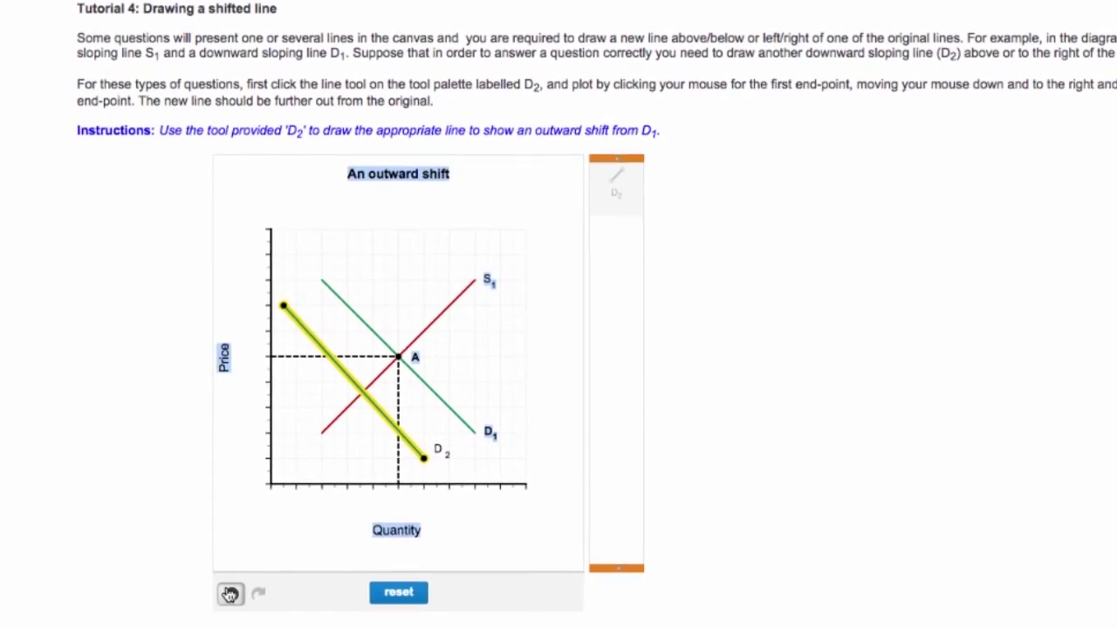
scroll(down, 3)
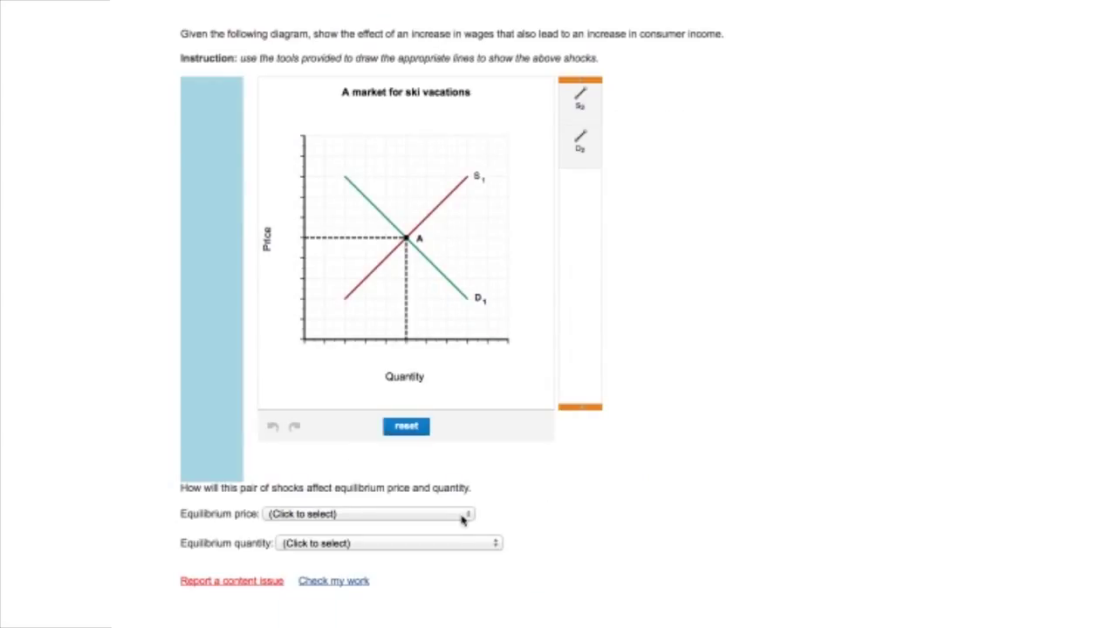
Pick an equilibrium price answer and draw the perfectly elastic demand line
click(368, 514)
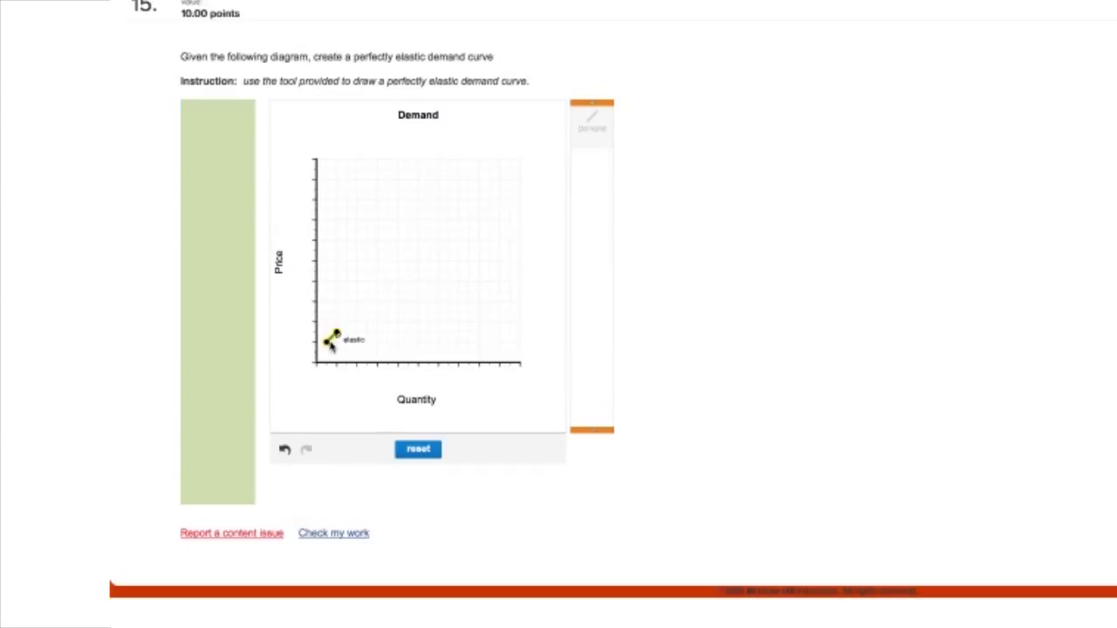
drag(336, 341, 487, 303)
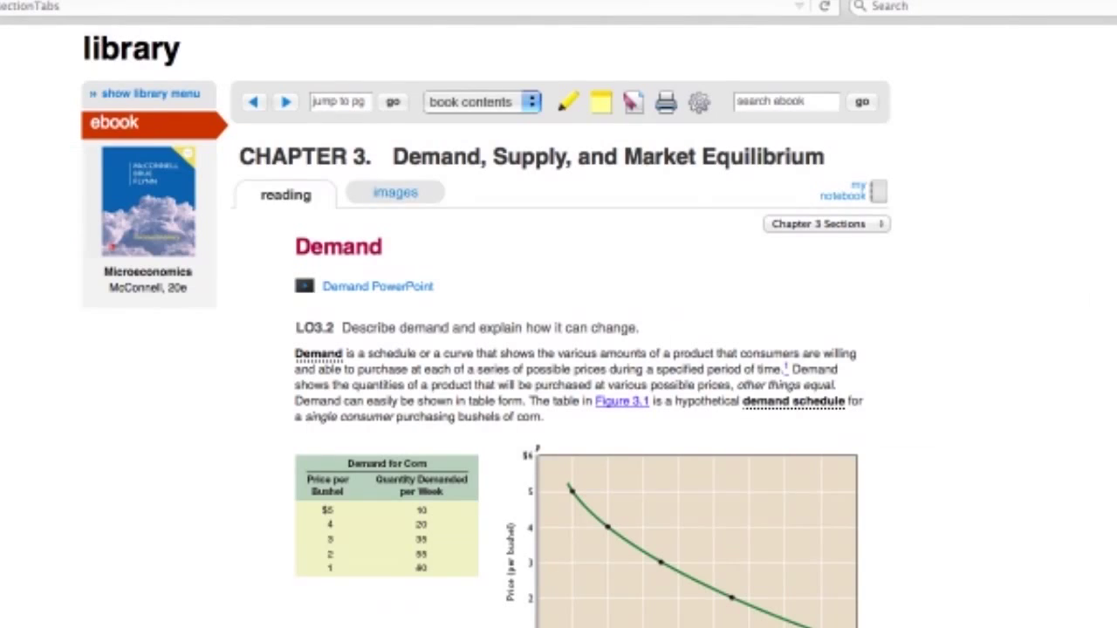
Scroll the Chapter 3 Demand reading down to Figure 3.1, the buyer's corn demand
scroll(down, 3)
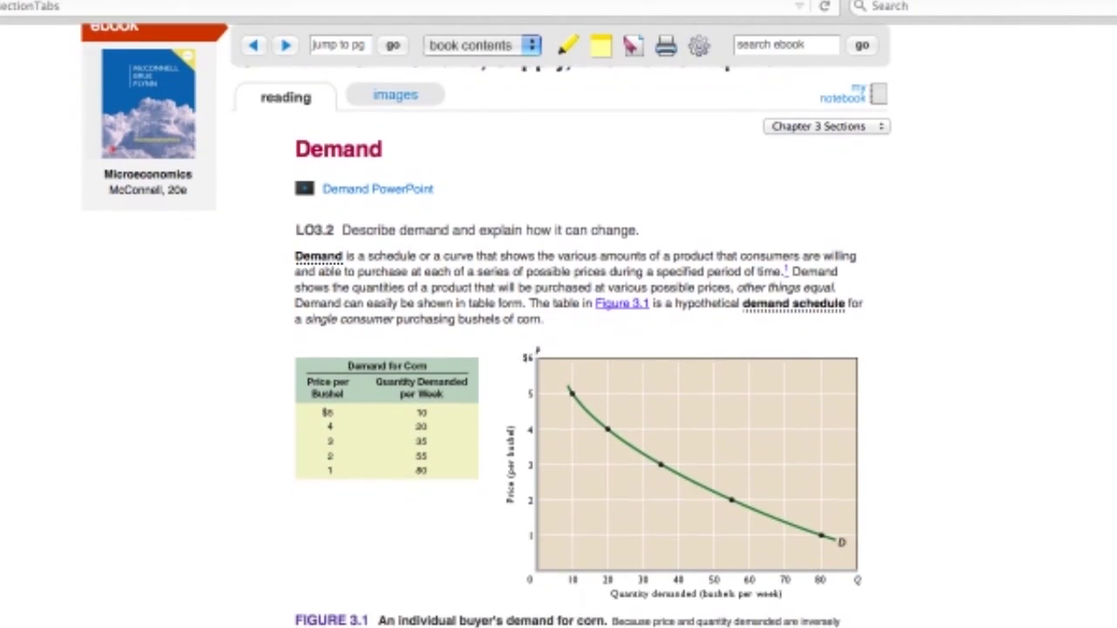
scroll(down, 3)
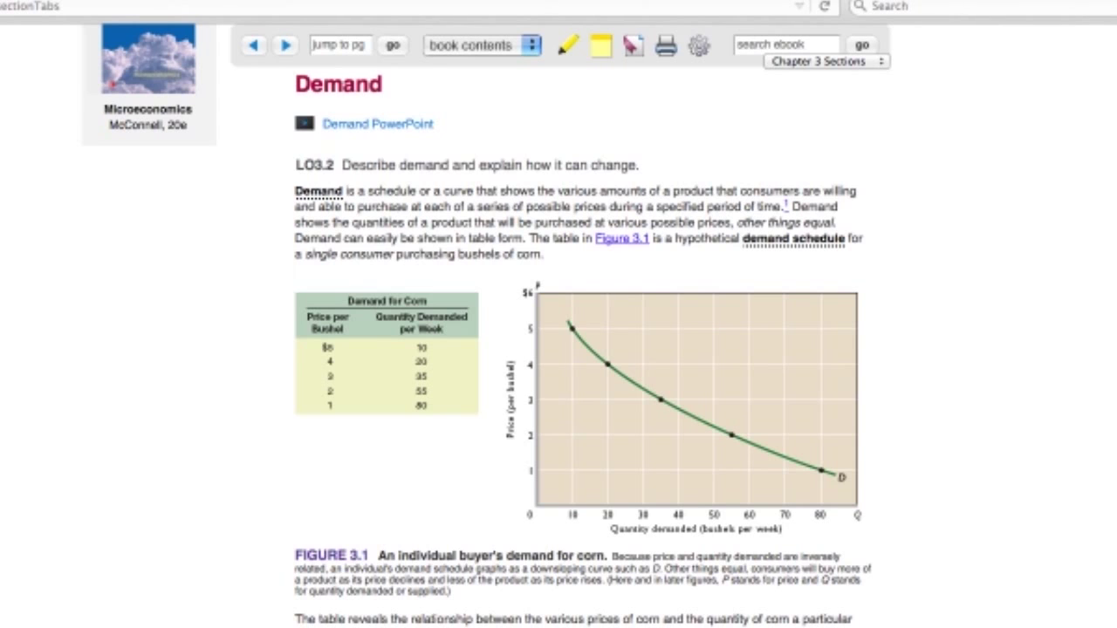
scroll(down, 3)
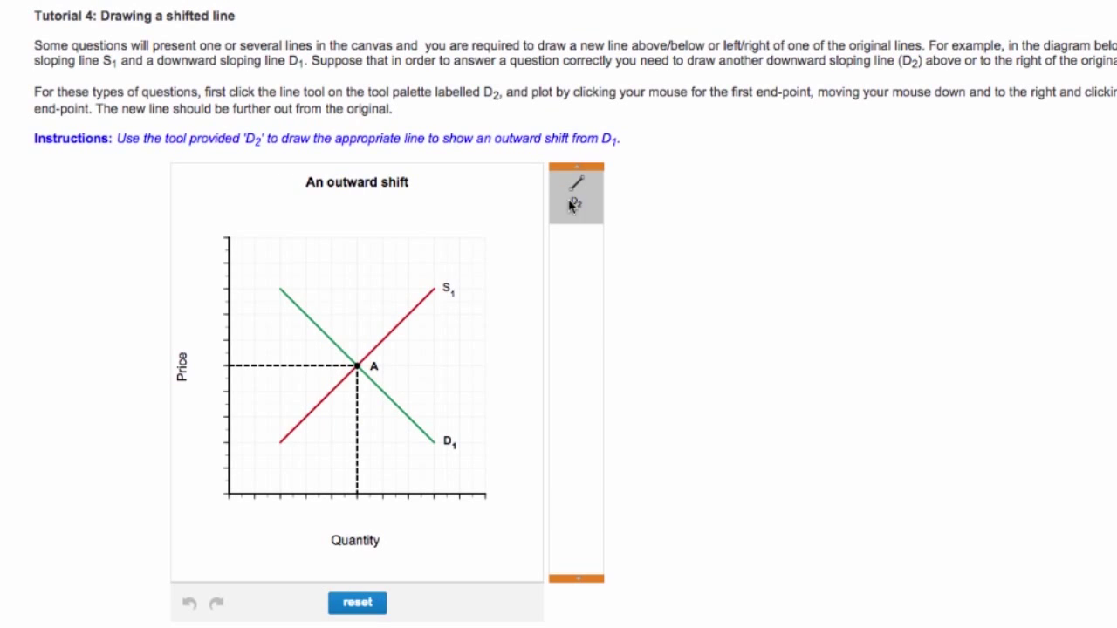
Draw the D2 line to the right of D1, then scroll to the cable TV question
click(305, 263)
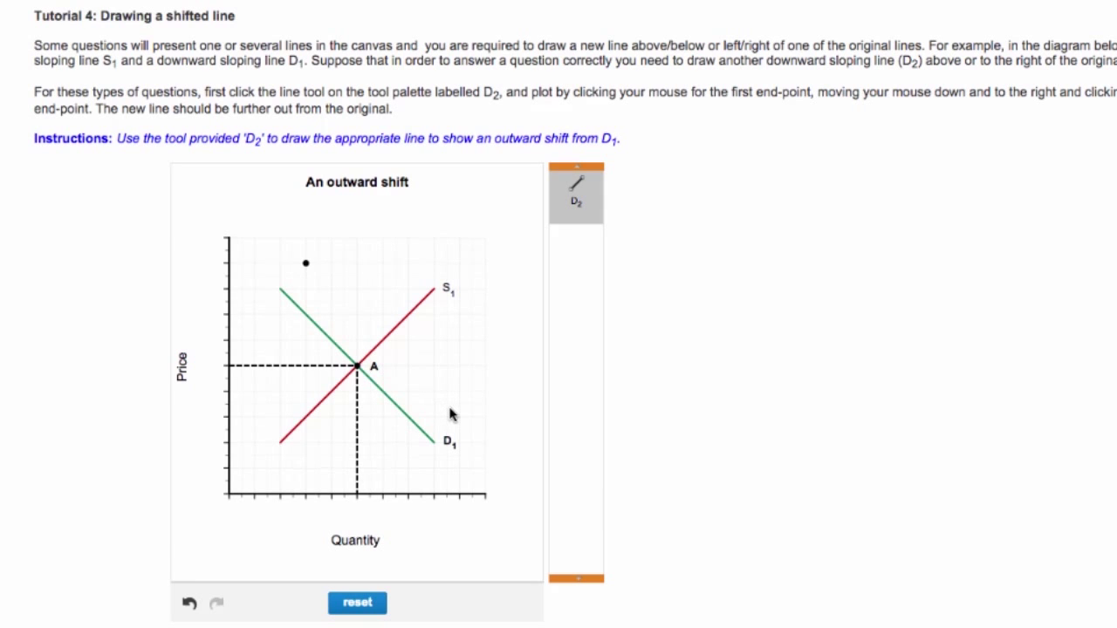
drag(305, 265, 447, 416)
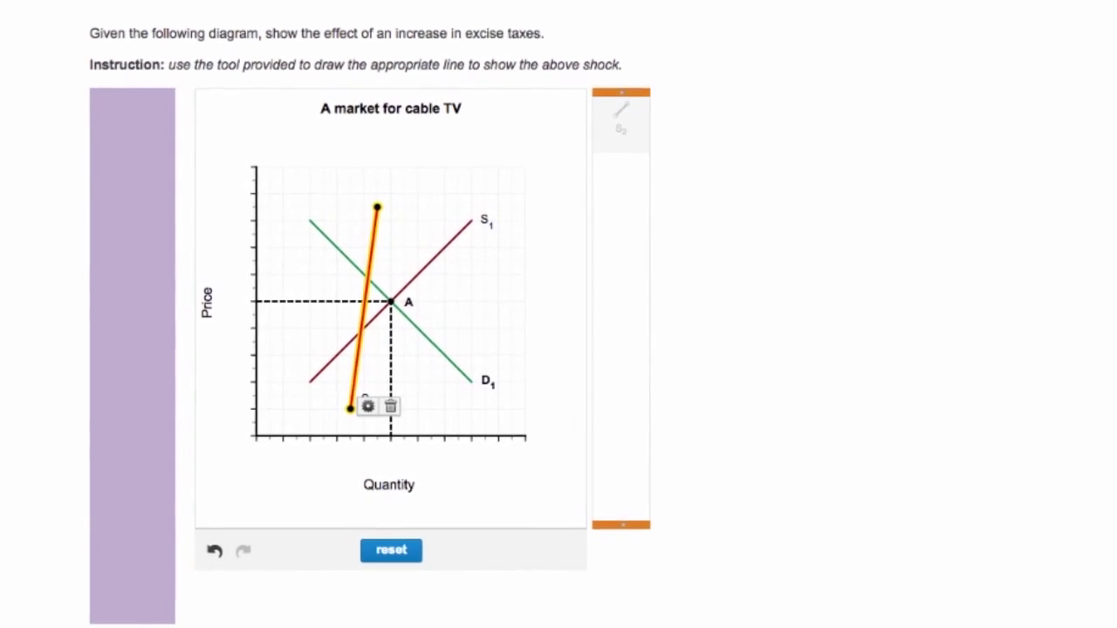
scroll(down, 3)
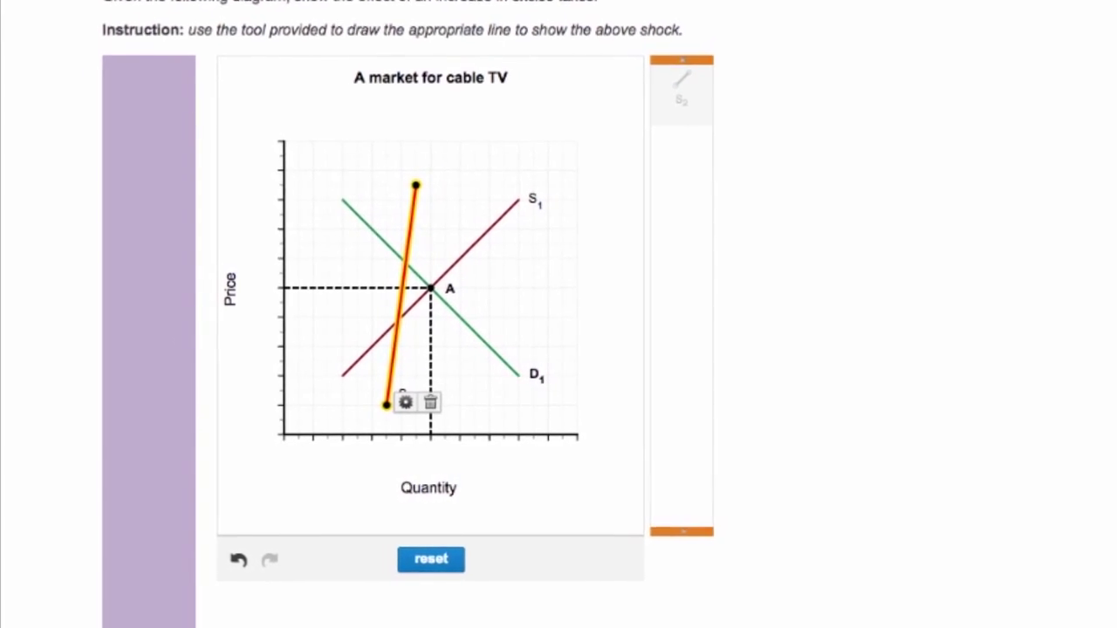